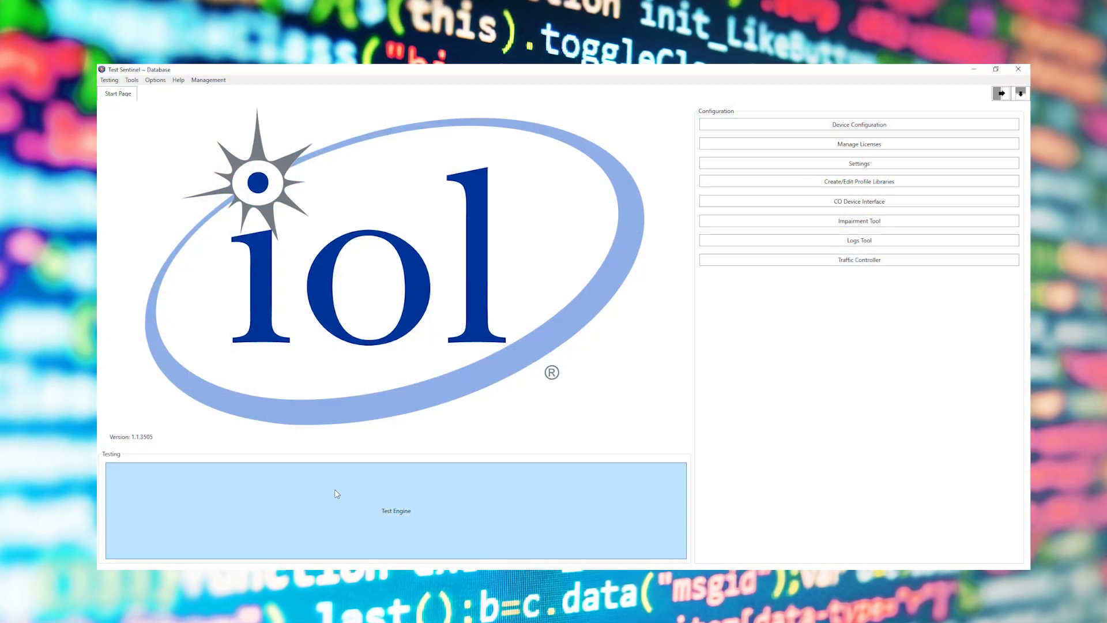
mouse_move(423, 513)
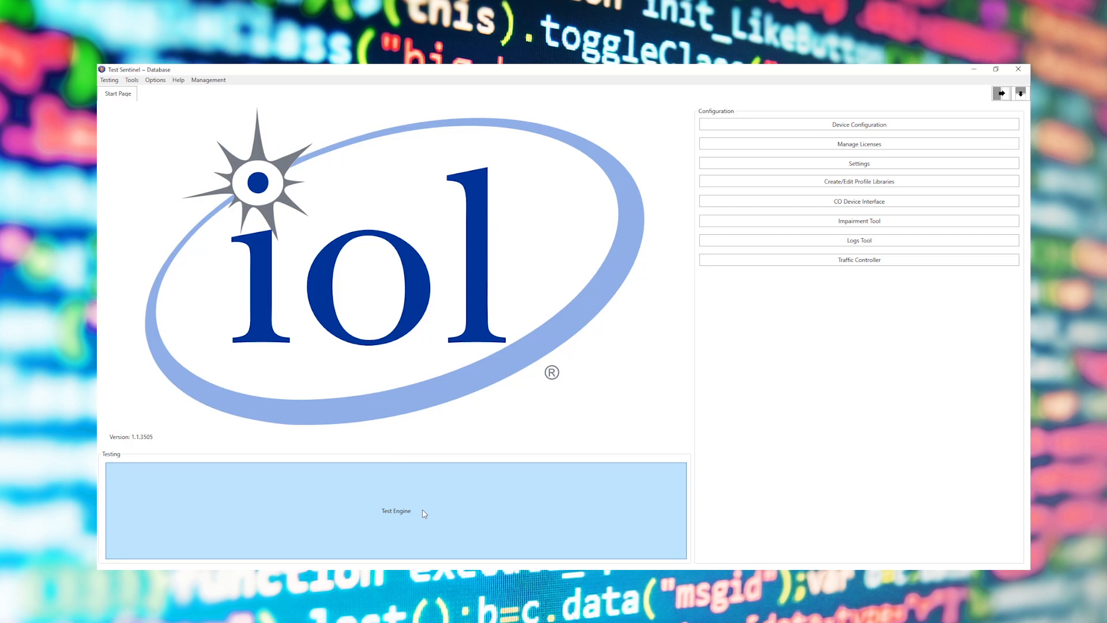
In the Test Engine, select My DPU as the device under test and enter modem ID 1.
left_click(396, 510)
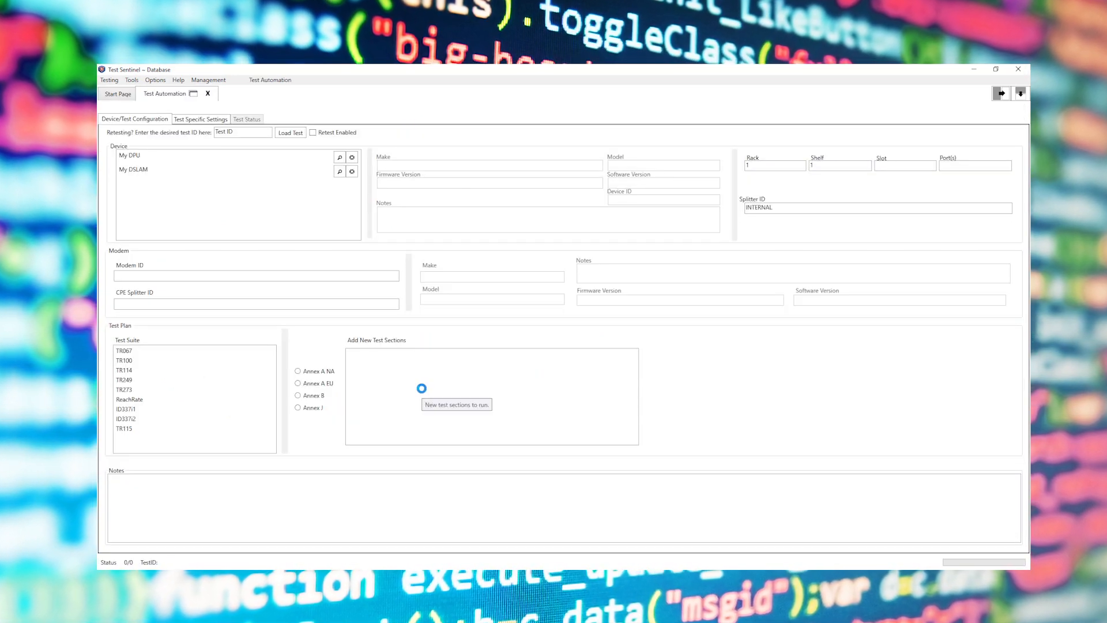
left_click(149, 419)
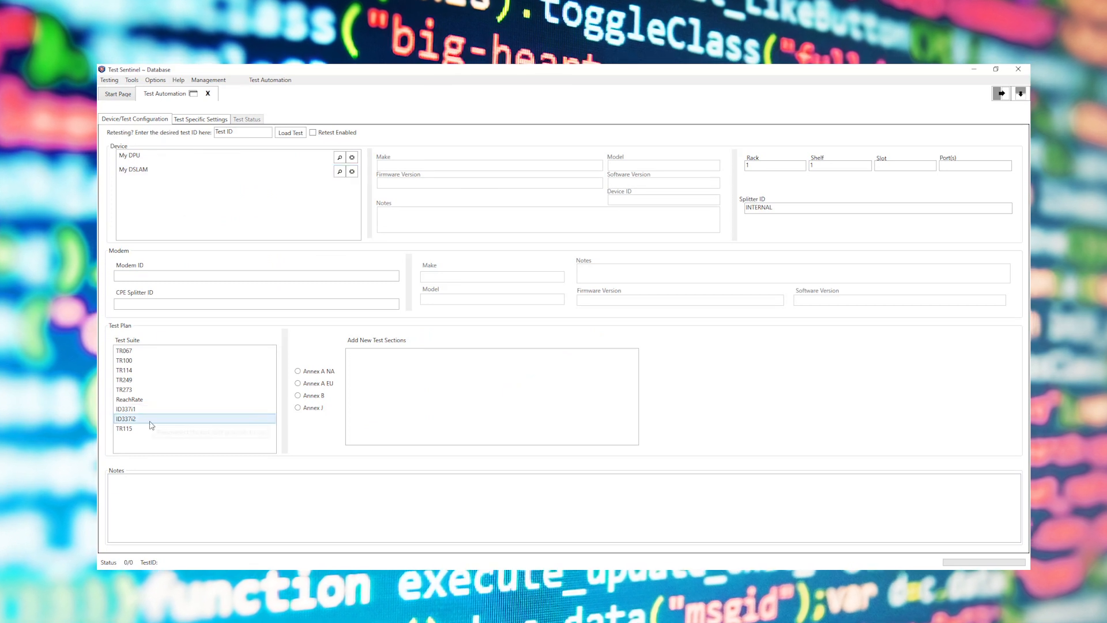
left_click(176, 170)
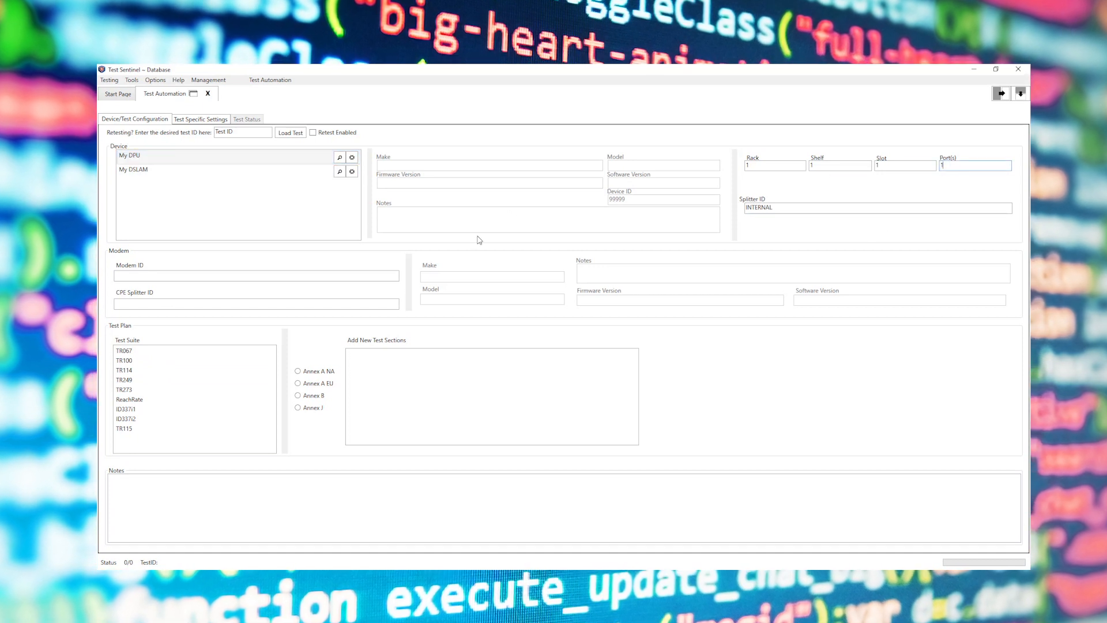
left_click(247, 275)
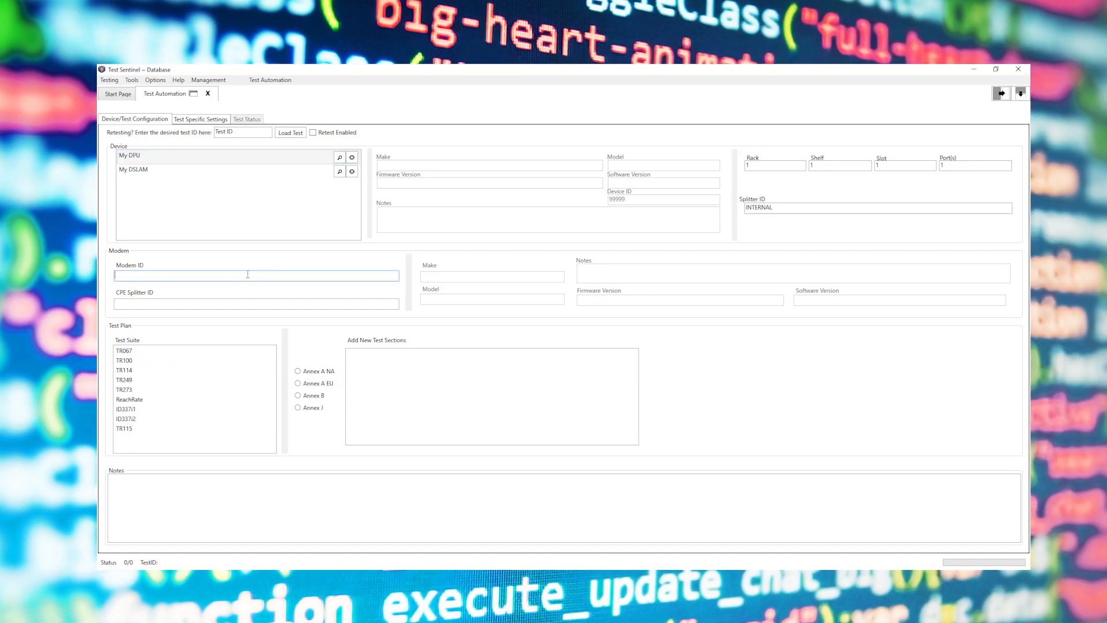
Choose the ID337i1 suite with sections 6.1–6.2.3 and add the note 'Test notes'.
left_click(126, 409)
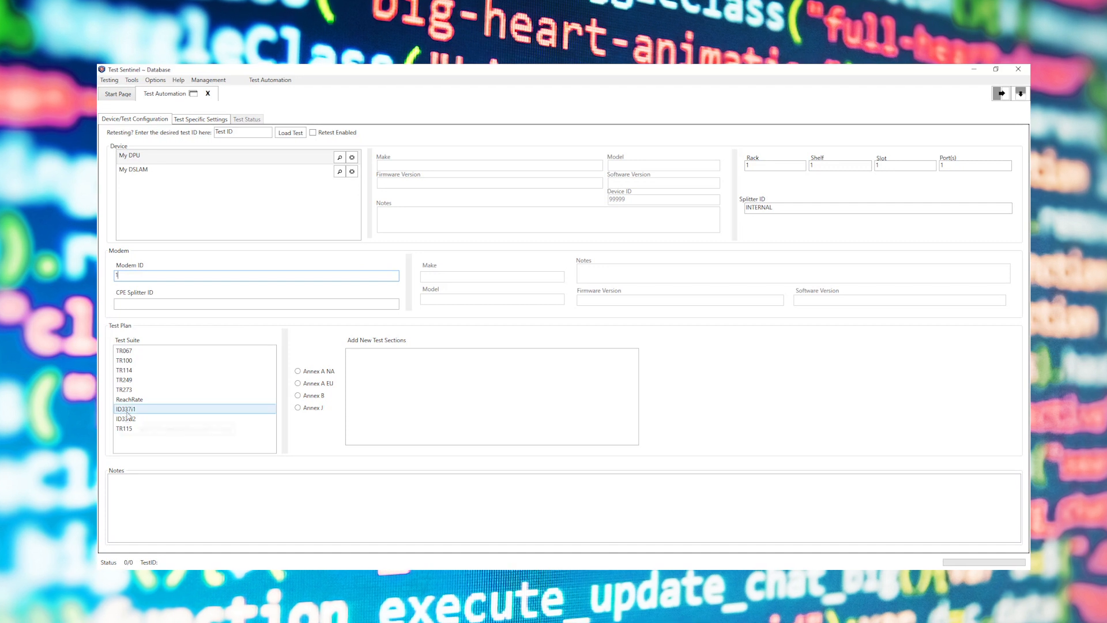
left_click(126, 408)
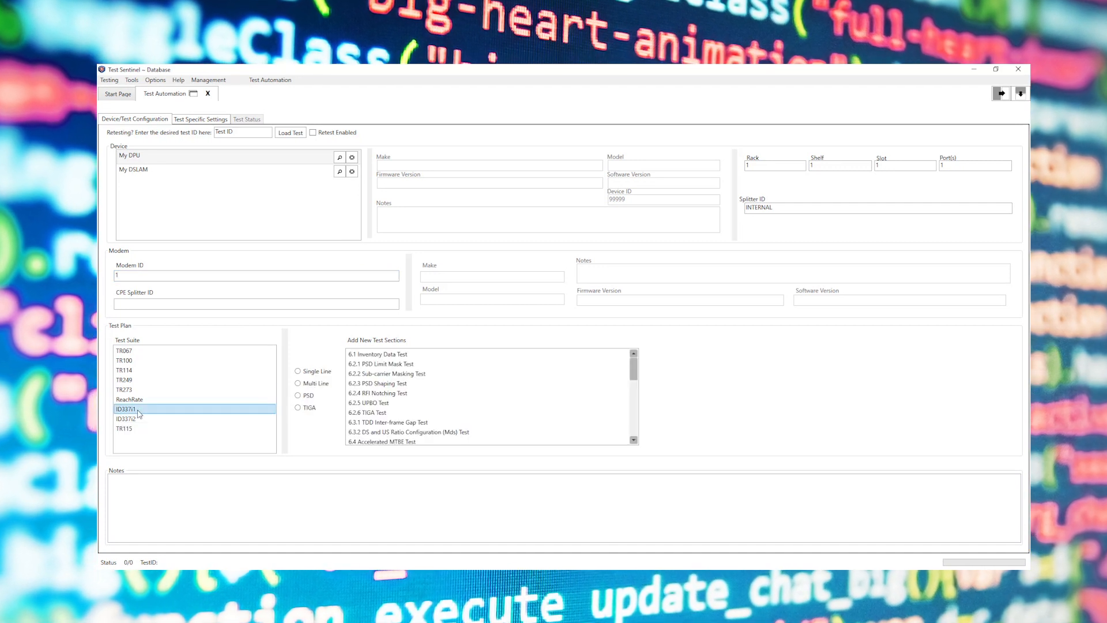
mouse_move(159, 424)
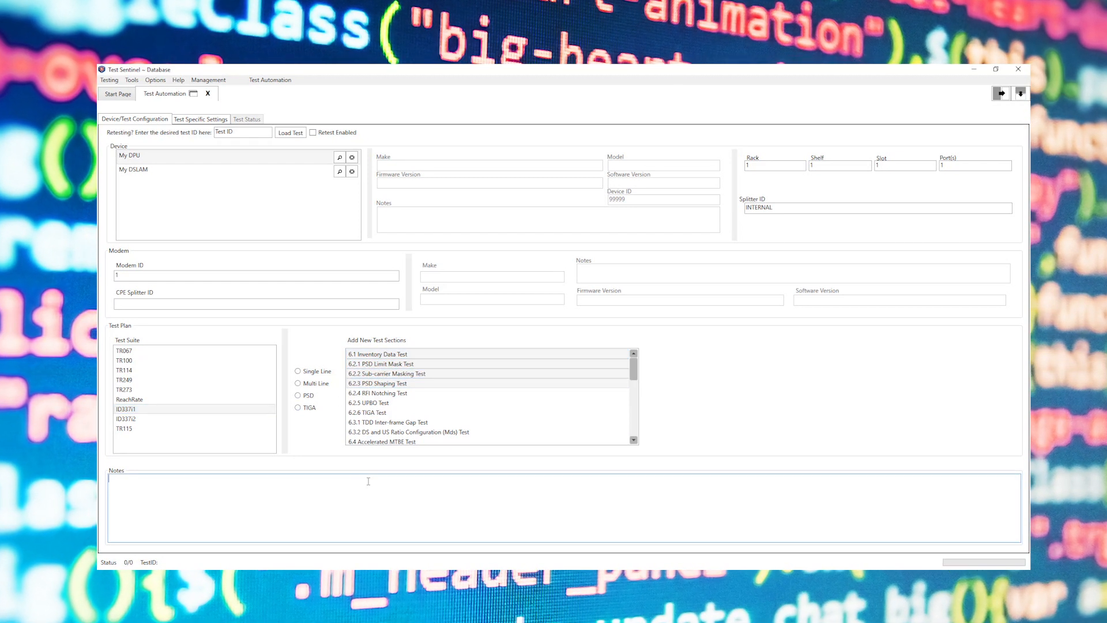
type("Test not")
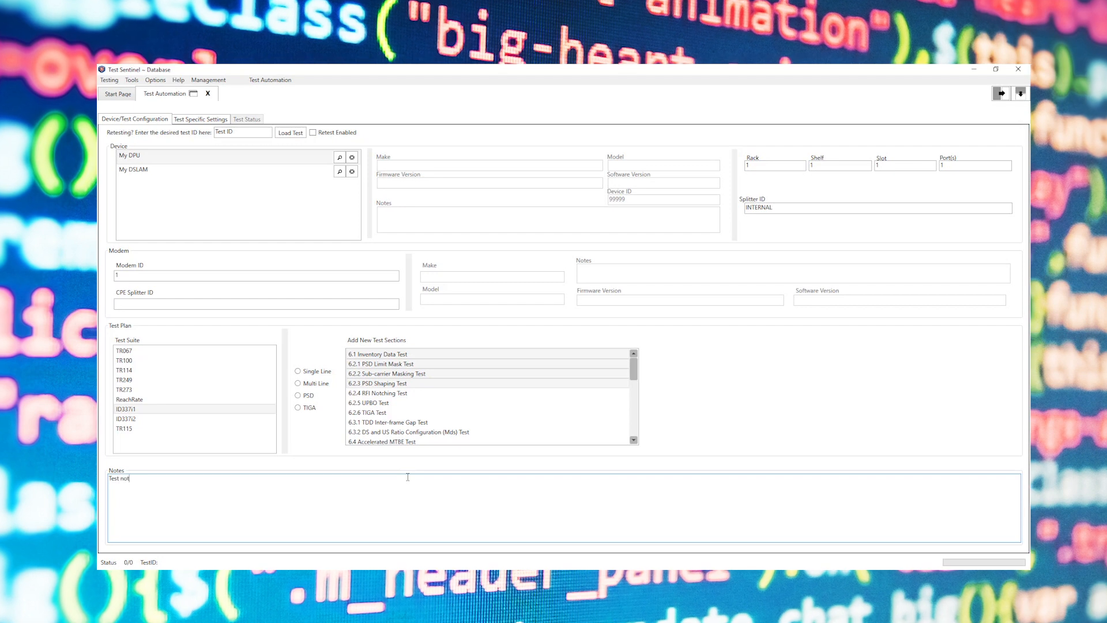
type("es")
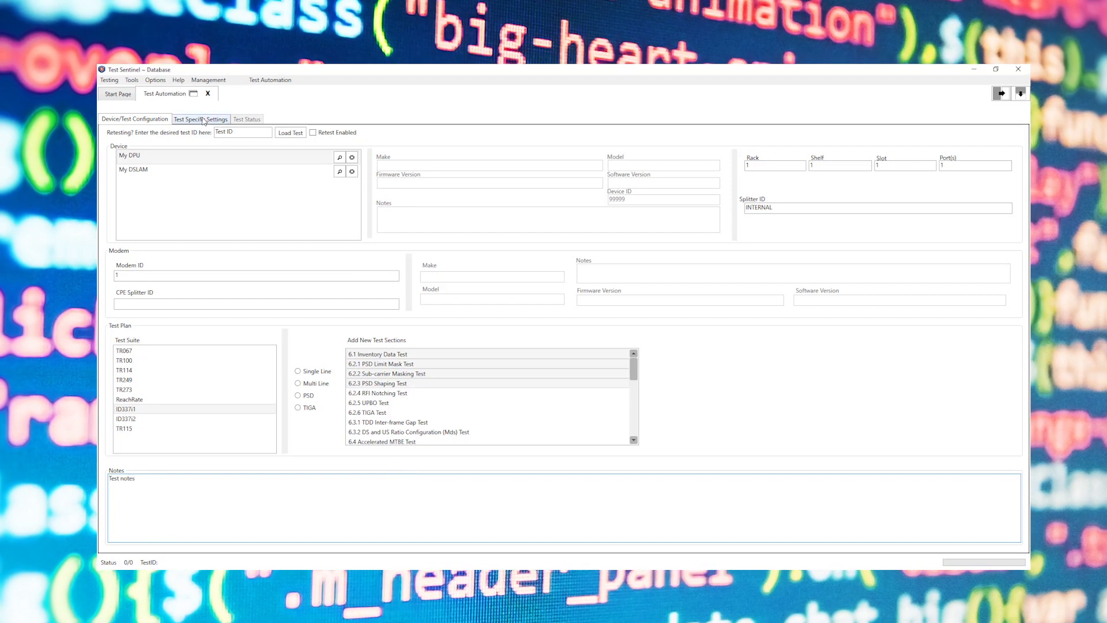
Show test-specific settings: assigned instruments, training times 10, 10, 120, and DPU profiles.
left_click(200, 118)
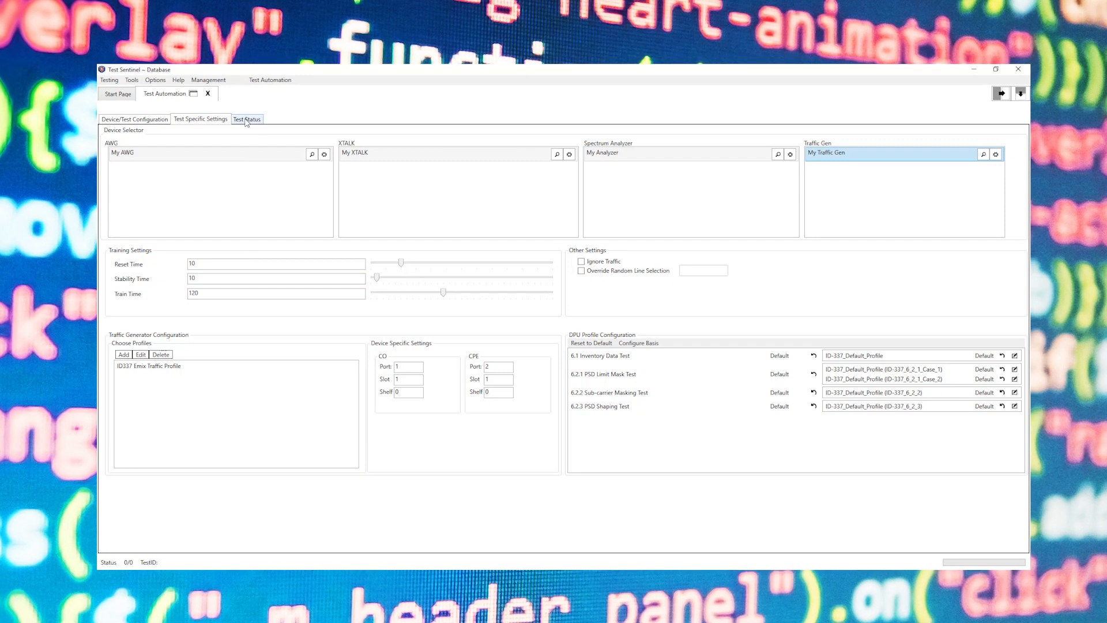
Assign tester Tony, start the ID337i1 run, and check the Status and DSLAM logs.
left_click(247, 119)
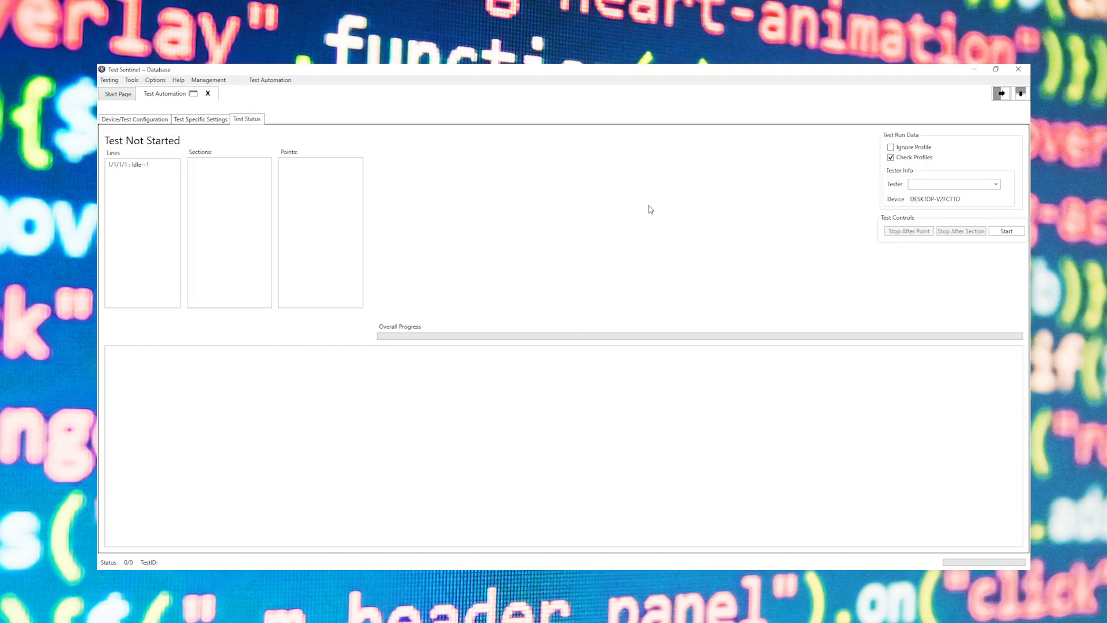
type("Tony")
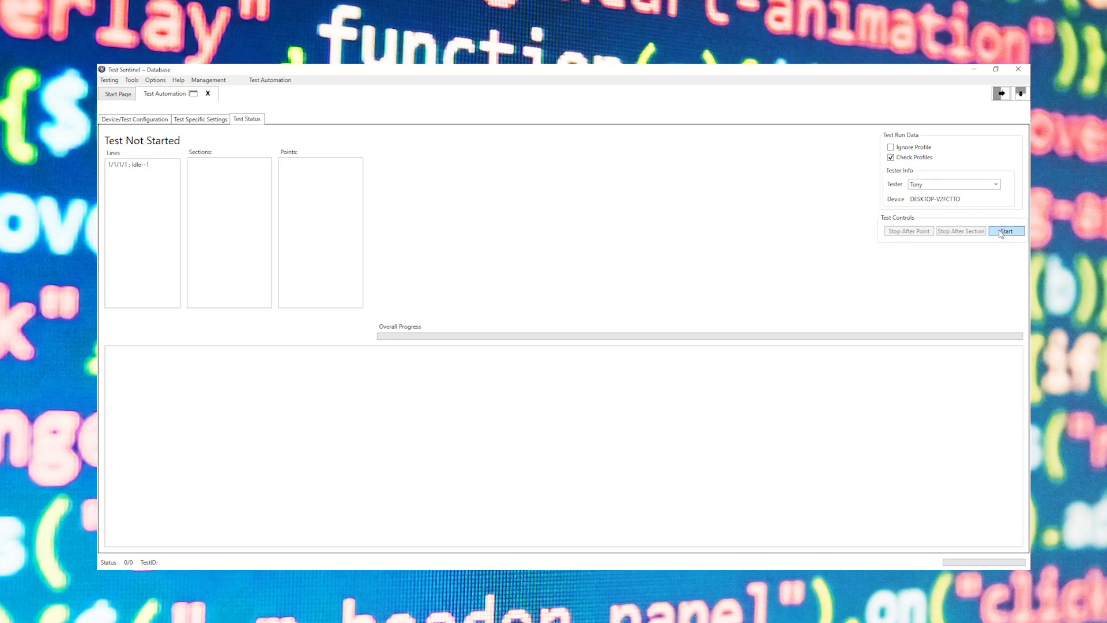
left_click(1006, 230)
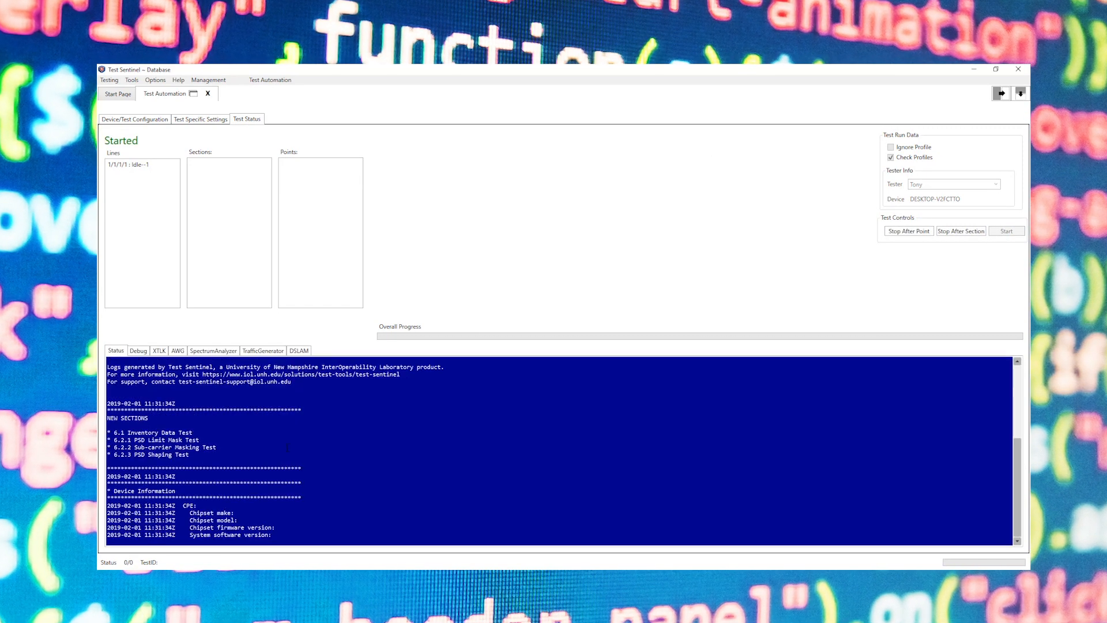
left_click(1006, 230)
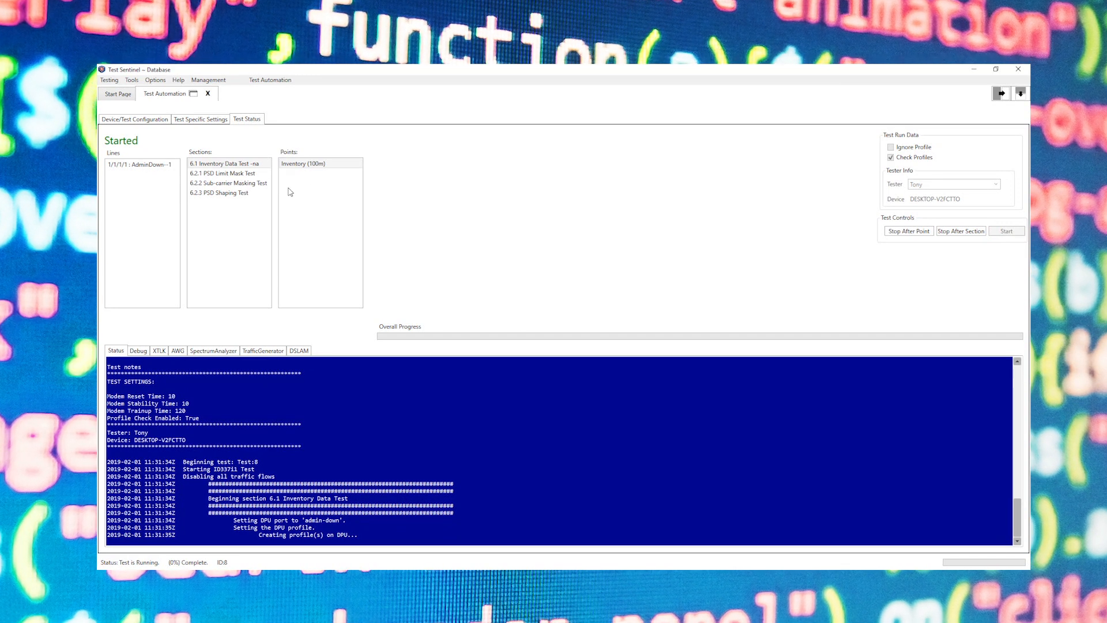
left_click(299, 351)
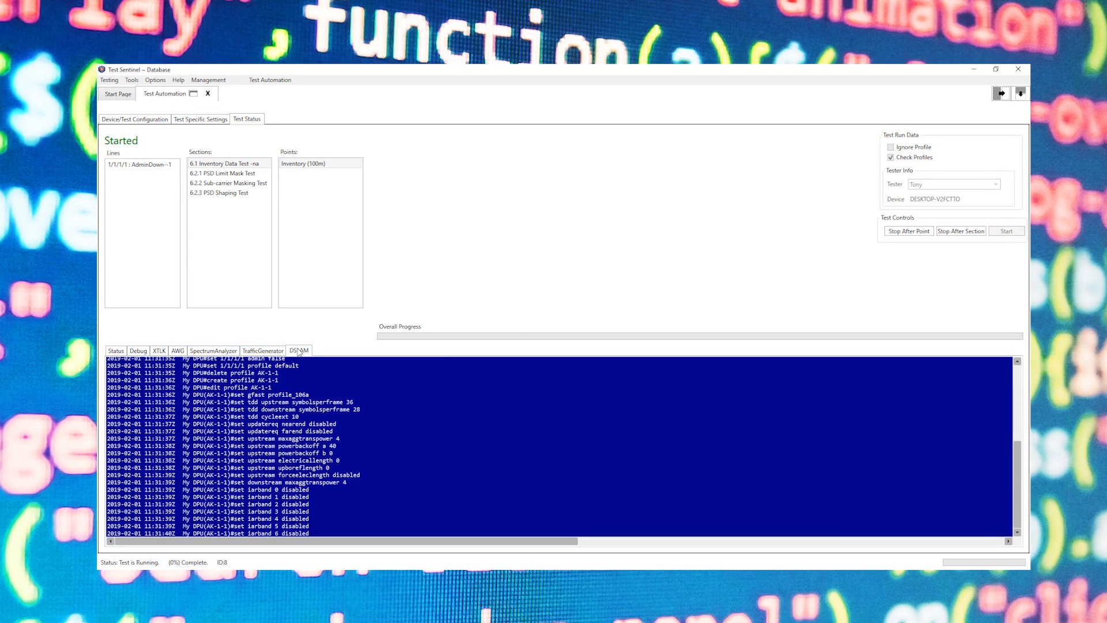
left_click(115, 350)
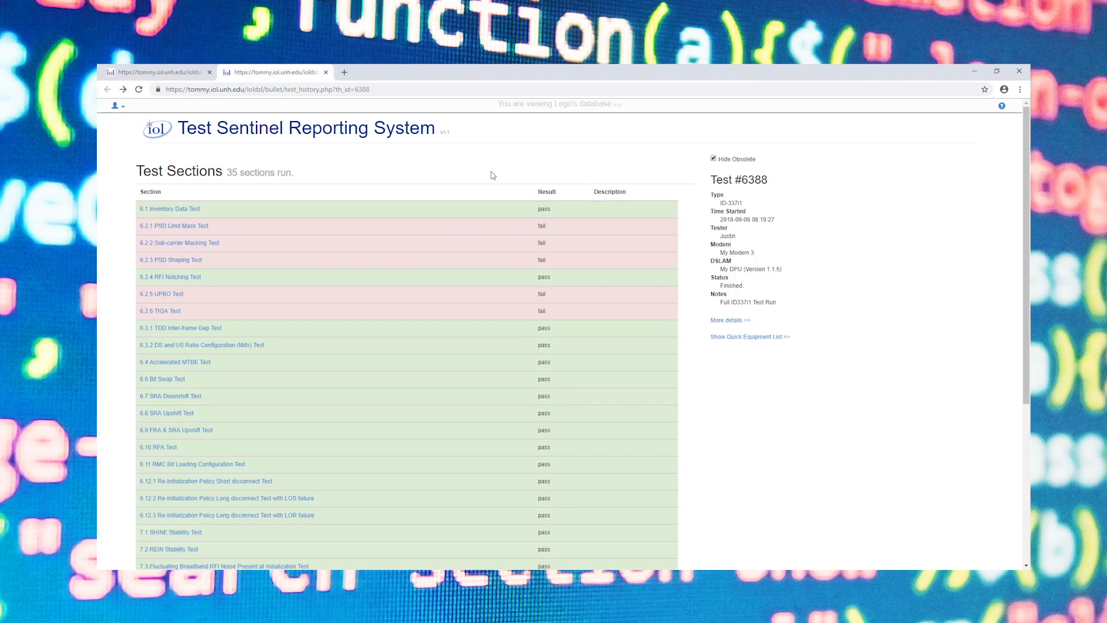
Scroll test #6388's section results and open the 6.2.4 RFI Notching Test.
scroll("down", 3)
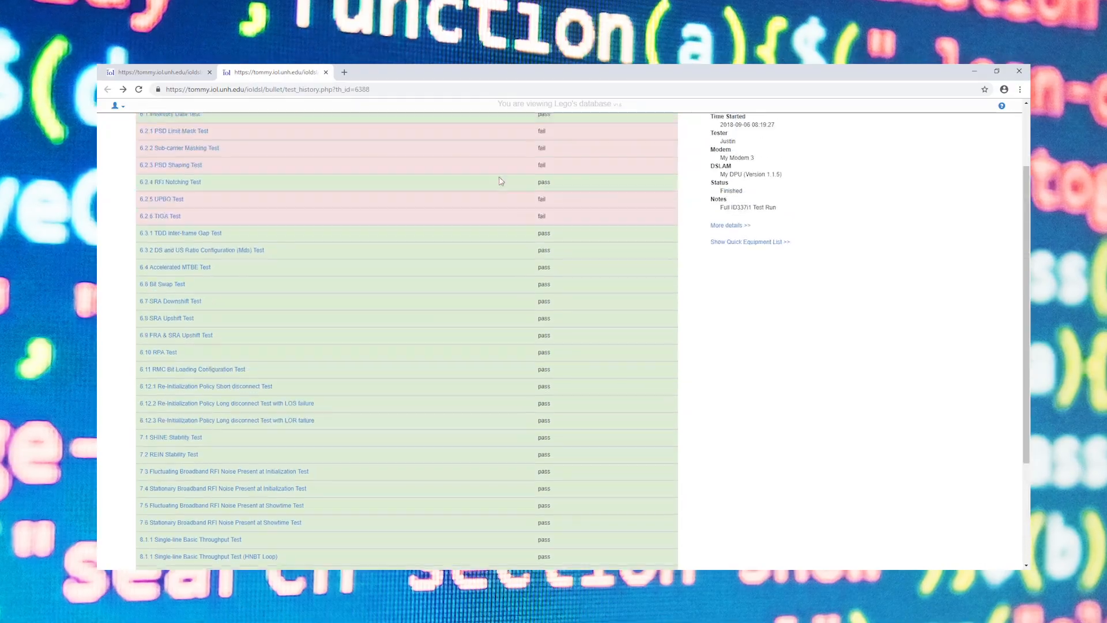
left_click(170, 182)
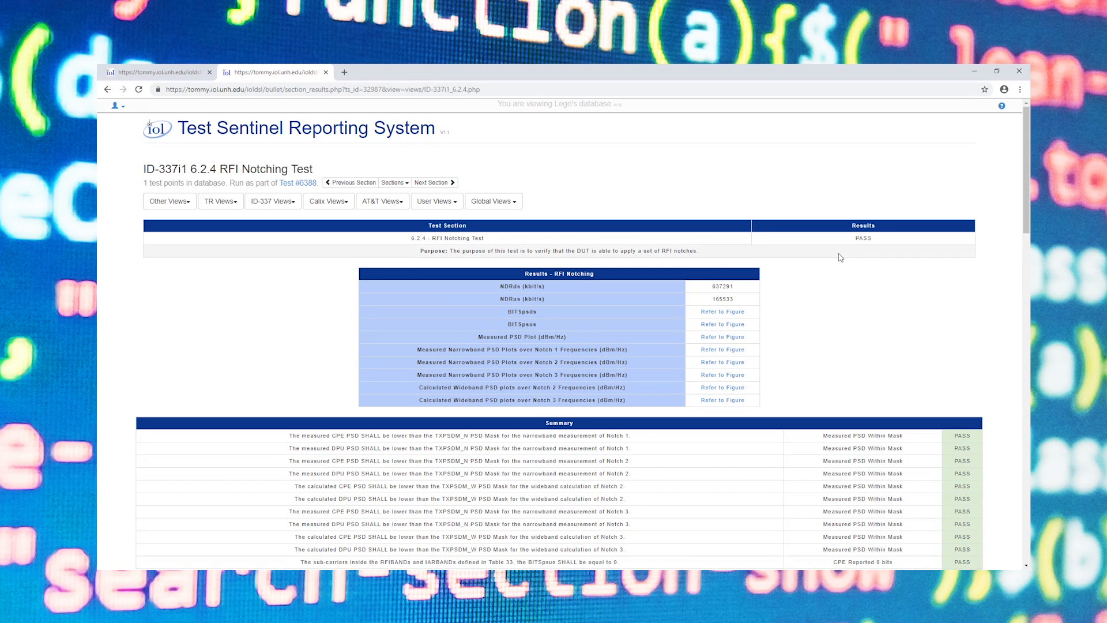
Scroll through the RFI Notching results table, passing summary and Measured BITSps chart.
scroll("down", 3)
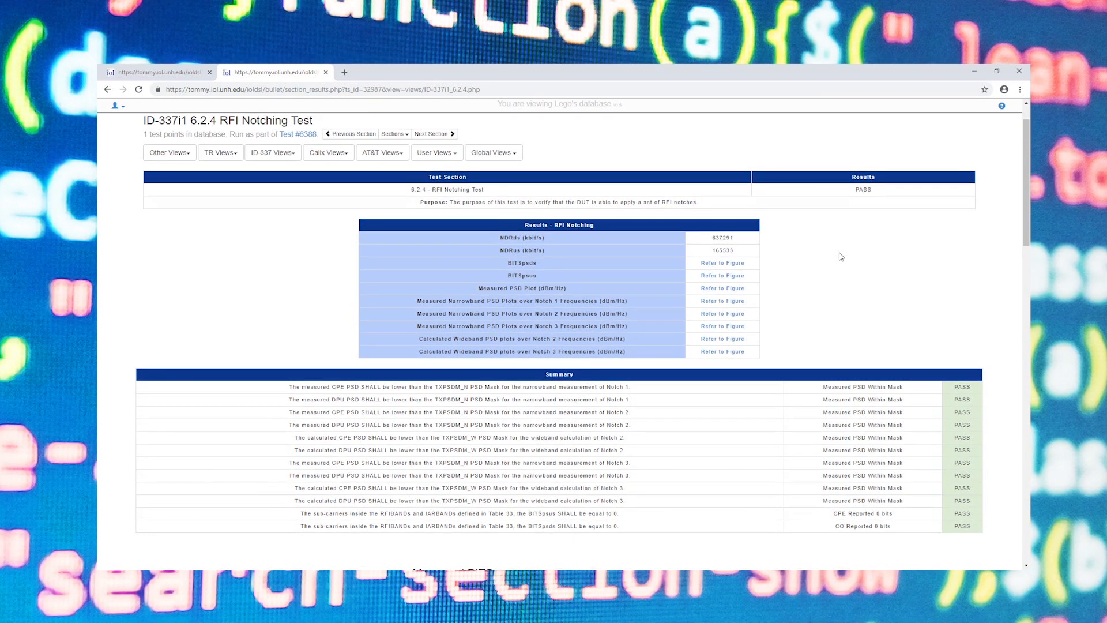
scroll("down", 3)
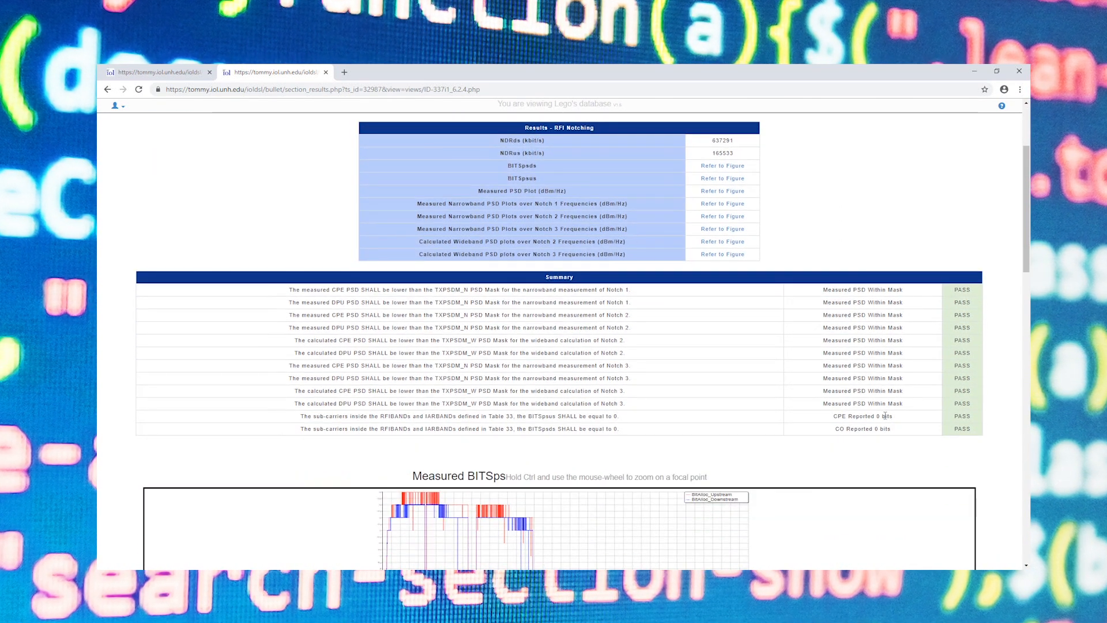
scroll("down", 3)
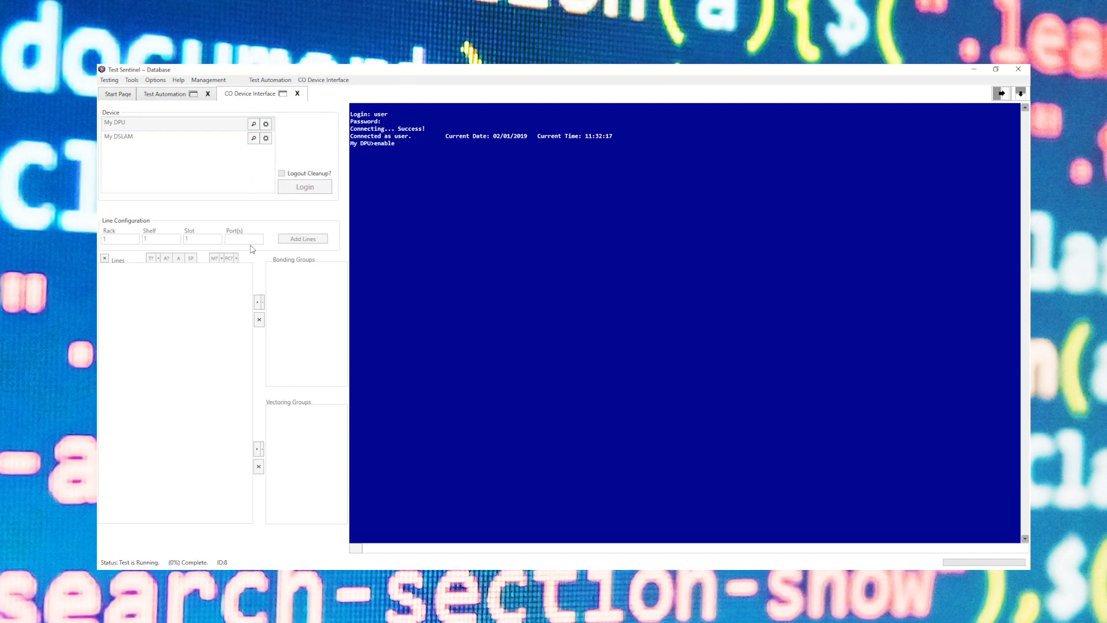
Check line 1/1/1/1's train status (down) on My DPU and open its profile options.
left_click(302, 239)
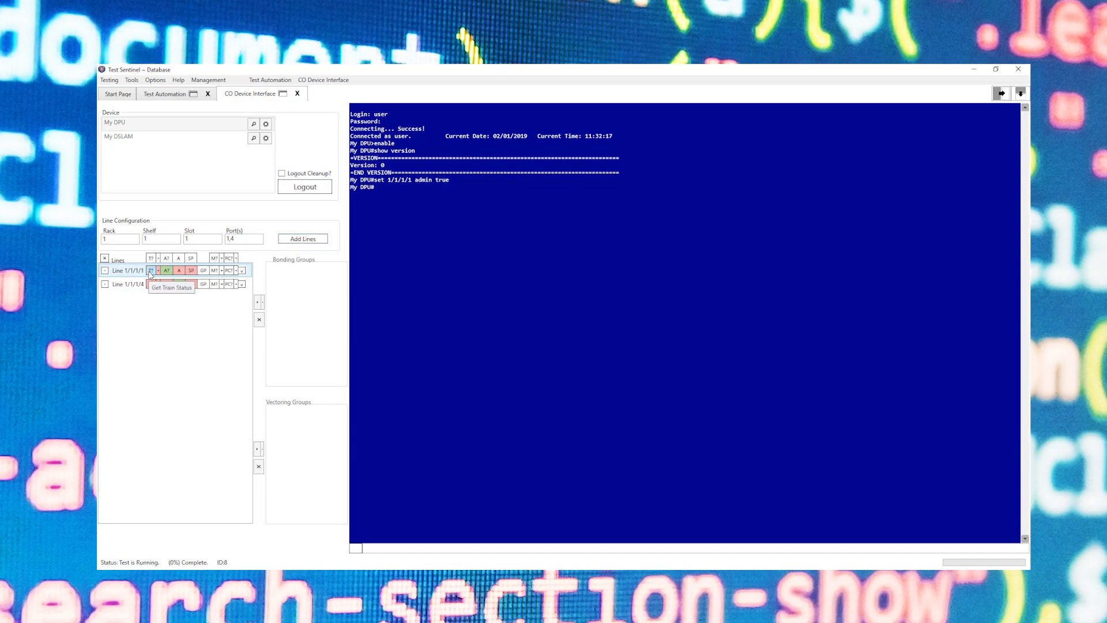
left_click(151, 270)
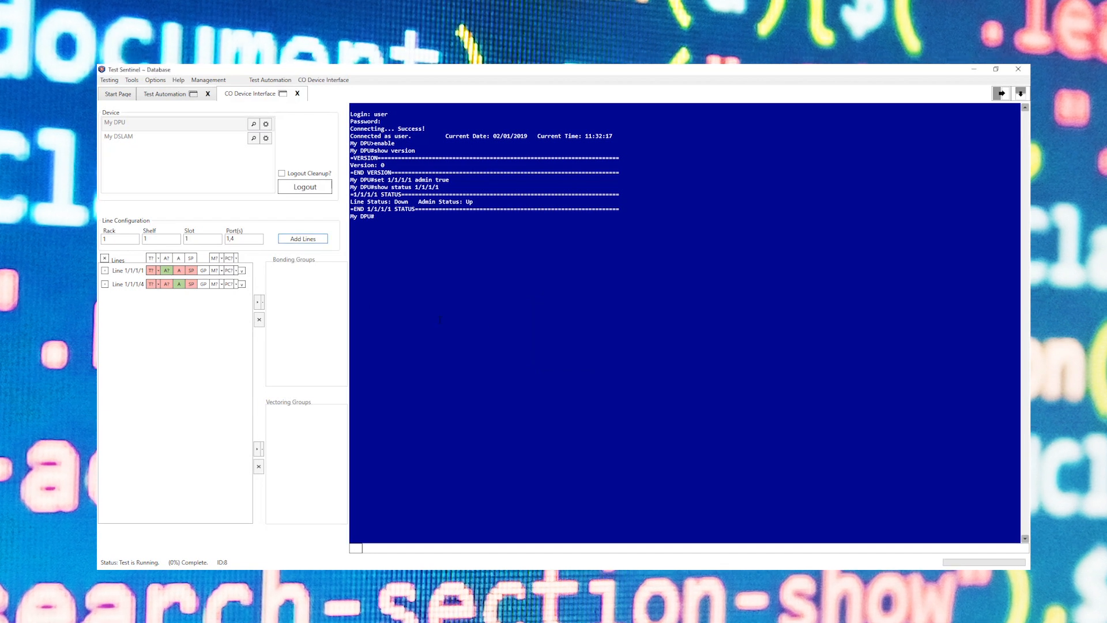
right_click(205, 270)
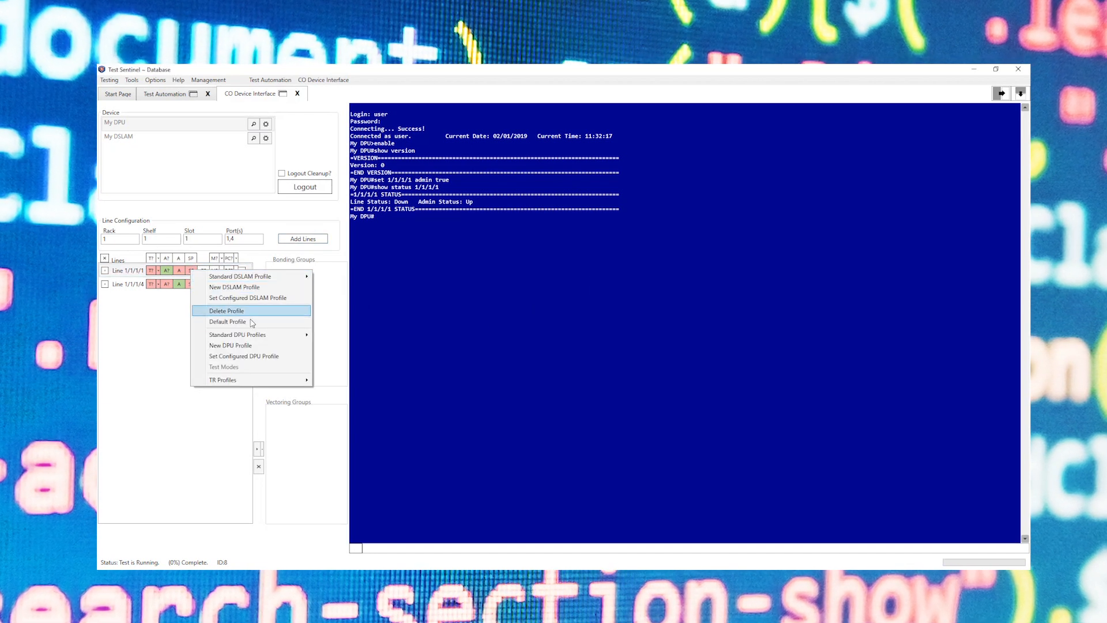